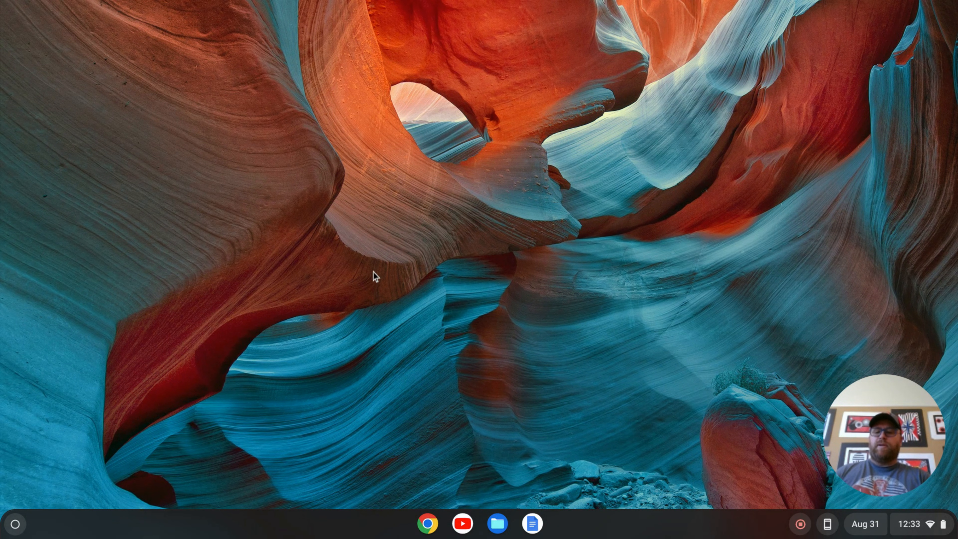
{"action": "mouse_move", "coordinate": [16, 524]}
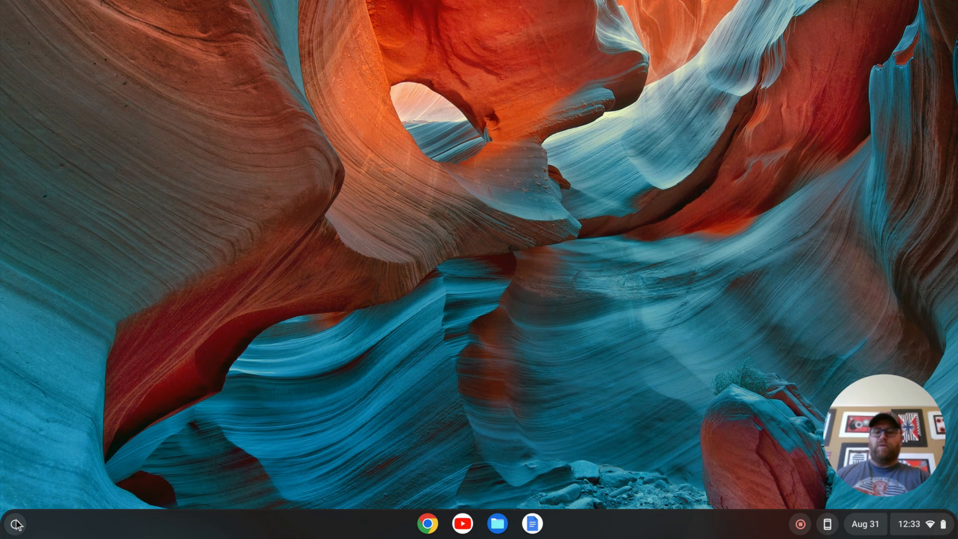
{"action": "mouse_move", "coordinate": [16, 525]}
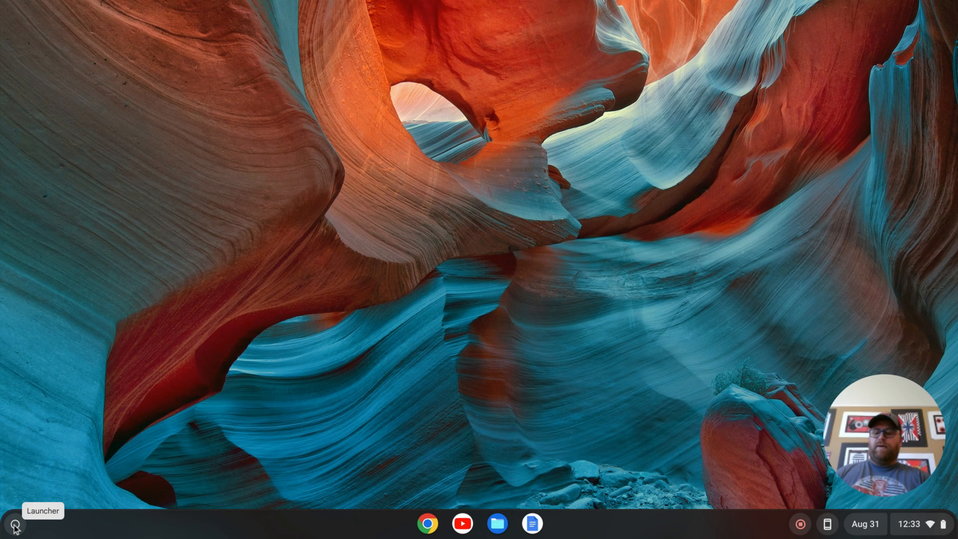
Search the Launcher for "settings" so the Settings app appears as best match
{"action": "left_click", "coordinate": [14, 524]}
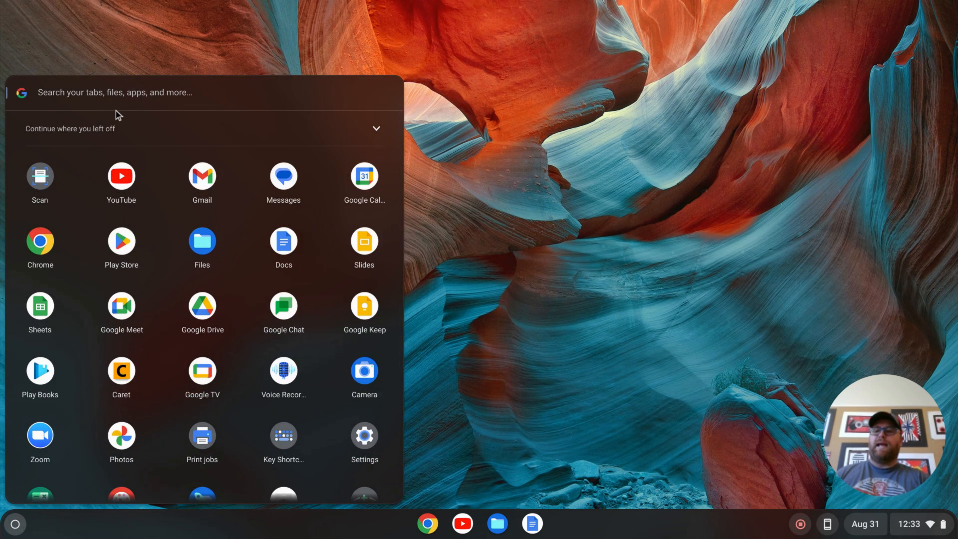
{"action": "type", "text": "s"}
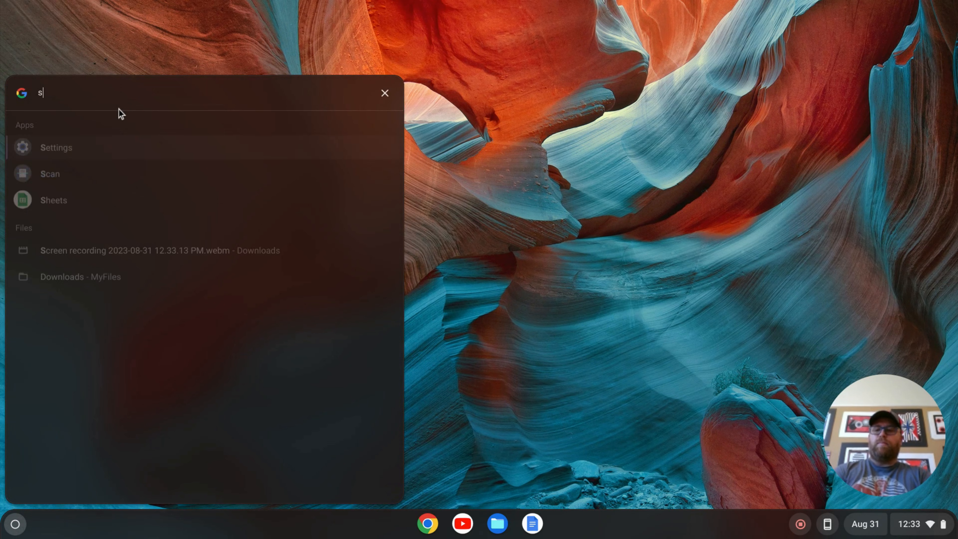
{"action": "type", "text": "ettings"}
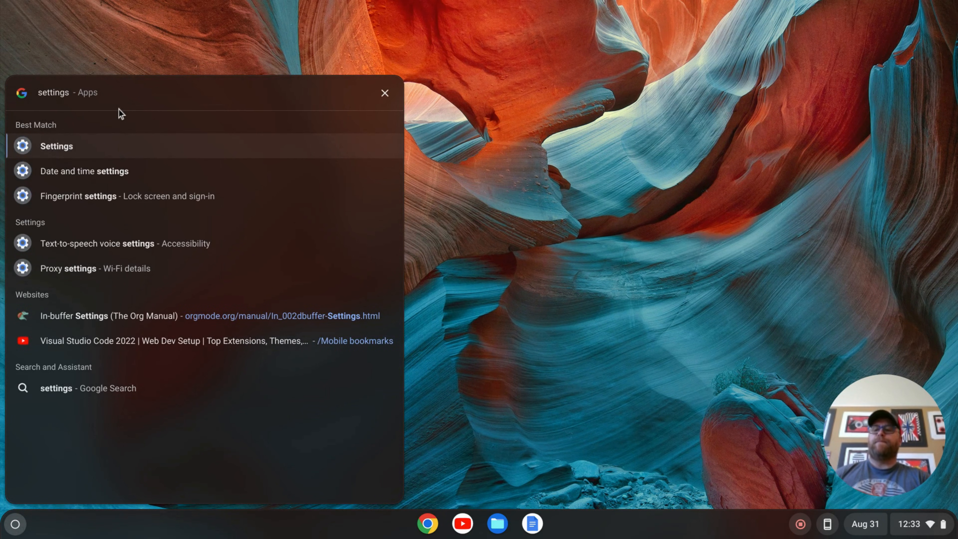
{"action": "mouse_move", "coordinate": [51, 157]}
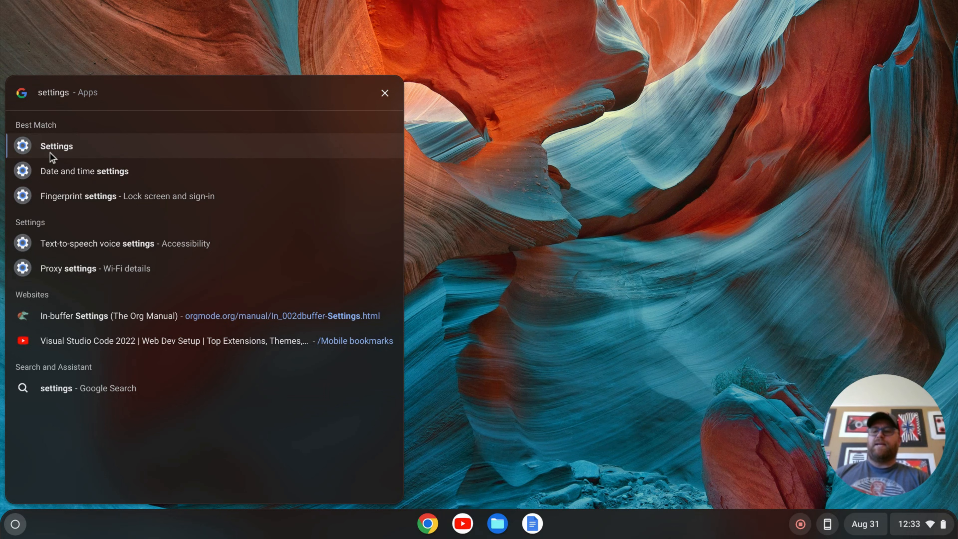
In Settings, expand Advanced and go to the Developers page with the Linux option
{"action": "left_click", "coordinate": [55, 147]}
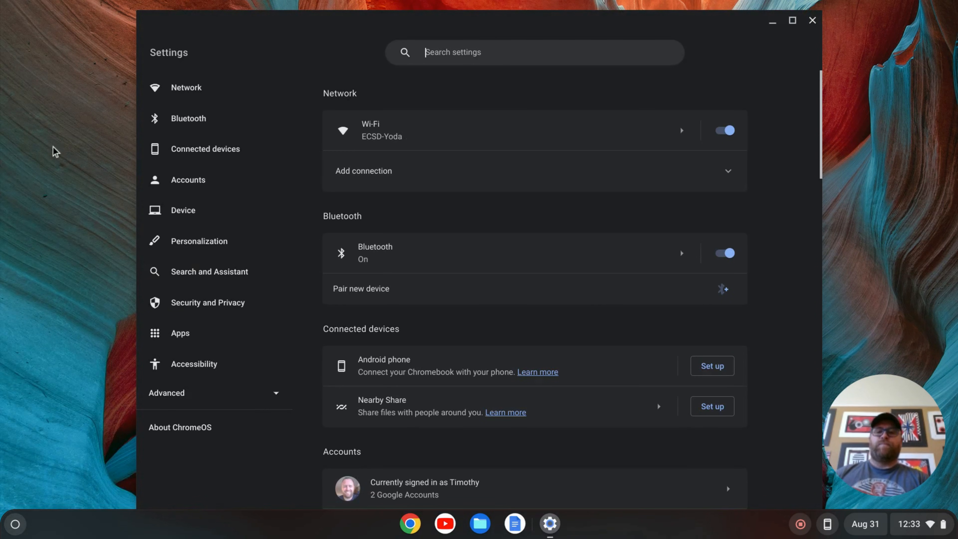
{"action": "mouse_move", "coordinate": [185, 272]}
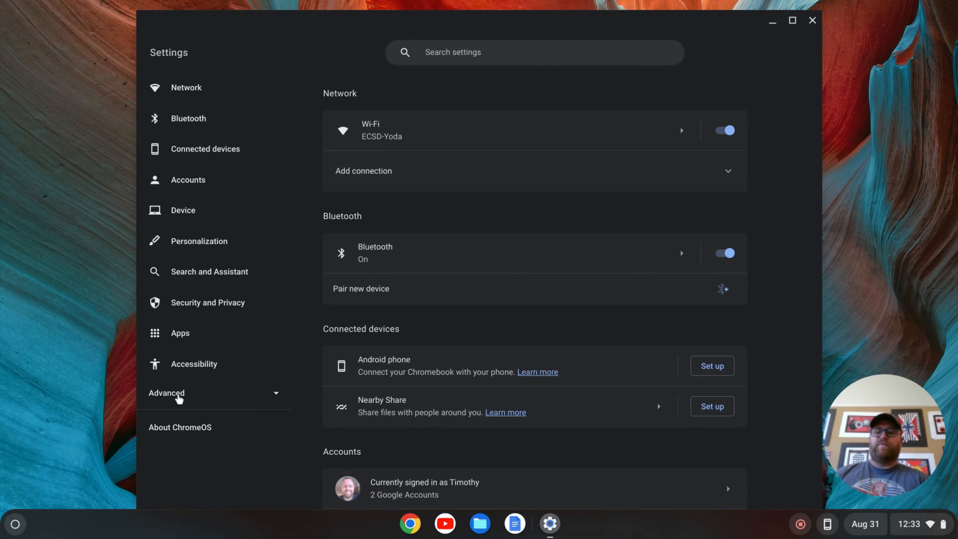
{"action": "left_click", "coordinate": [166, 393]}
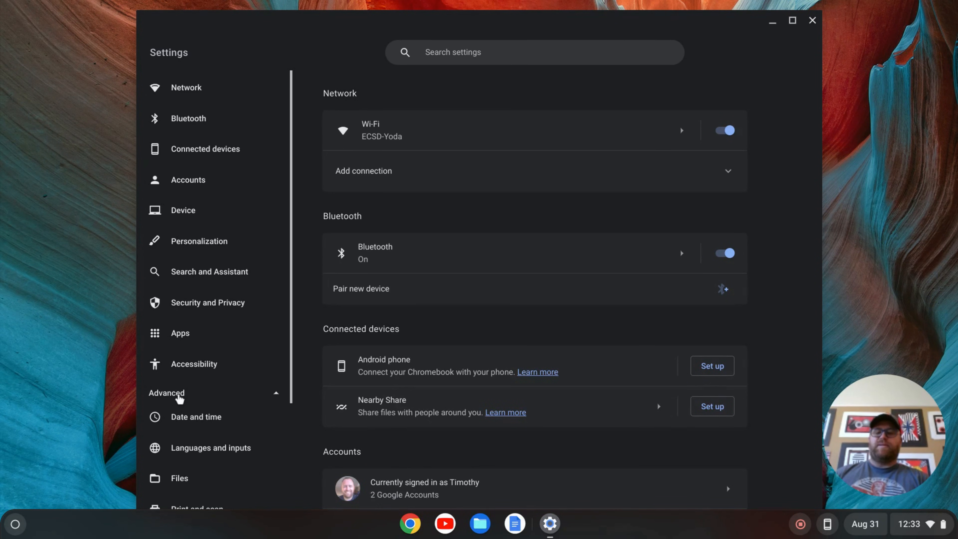
{"action": "scroll", "scroll_direction": "down", "scroll_amount": 3}
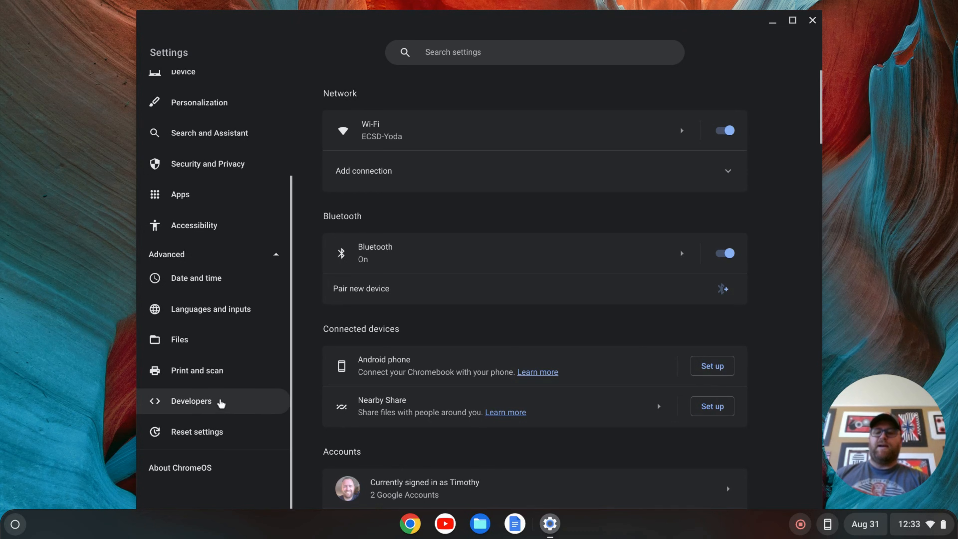
{"action": "left_click", "coordinate": [191, 401]}
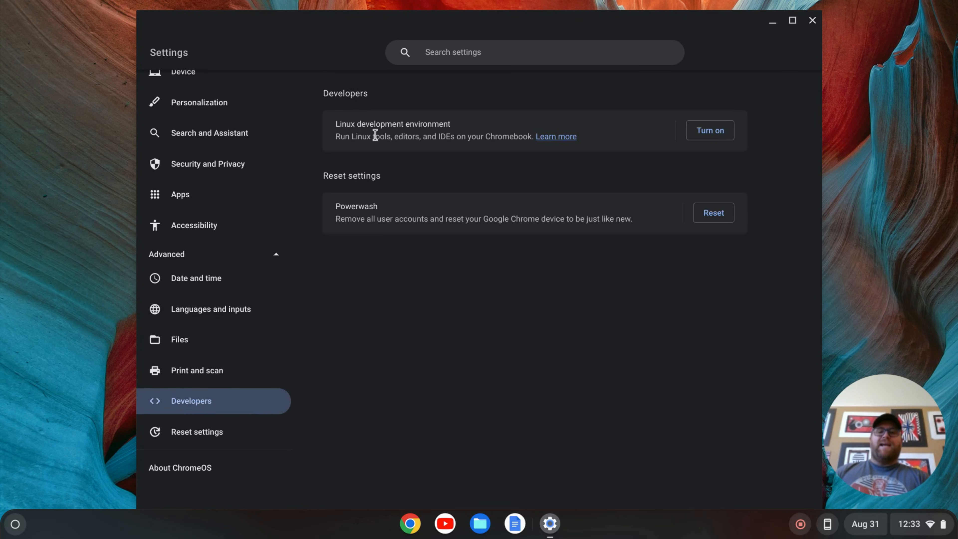
{"action": "mouse_move", "coordinate": [340, 174]}
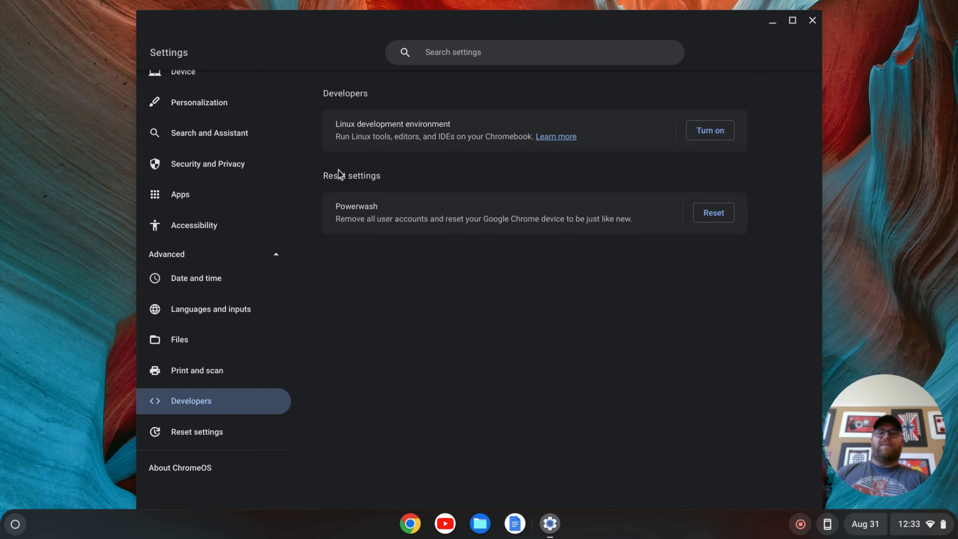
{"action": "mouse_move", "coordinate": [591, 152]}
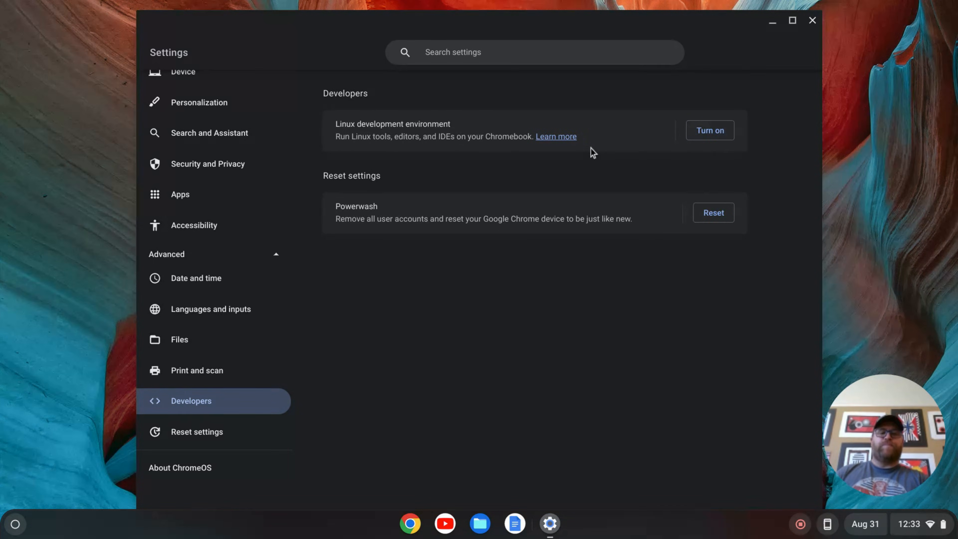
Turn on the Linux development environment and install it with the recommended 10.0 GB disk size
{"action": "left_click", "coordinate": [709, 131]}
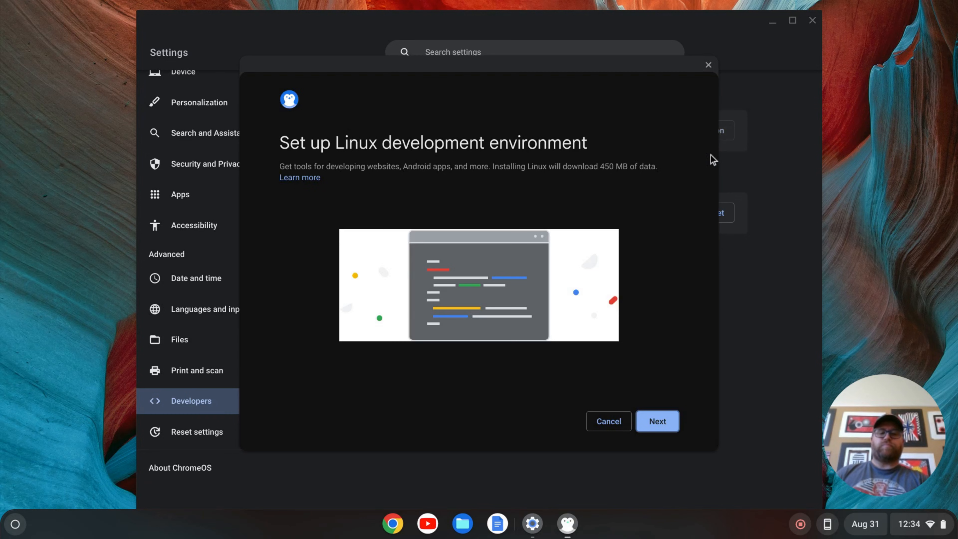
{"action": "left_click", "coordinate": [657, 421]}
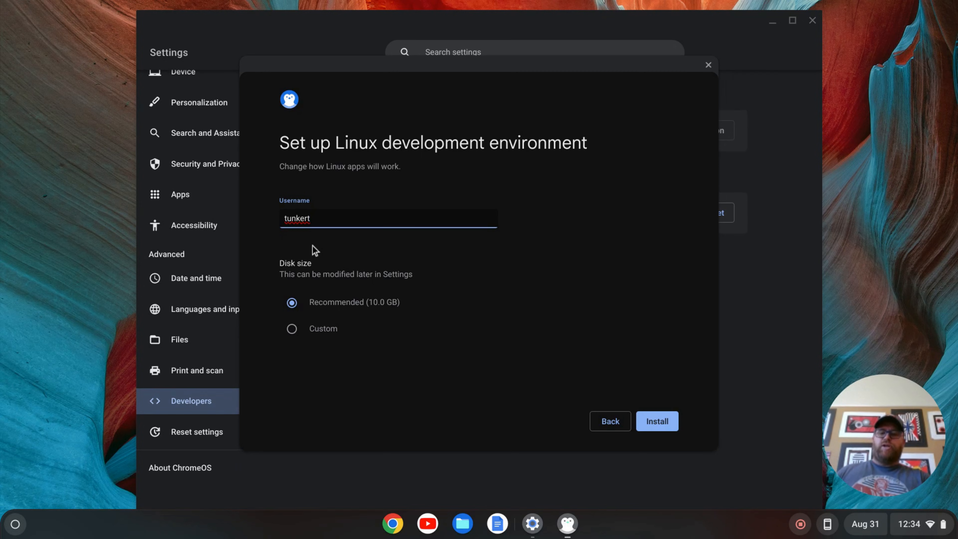
{"action": "mouse_move", "coordinate": [346, 320]}
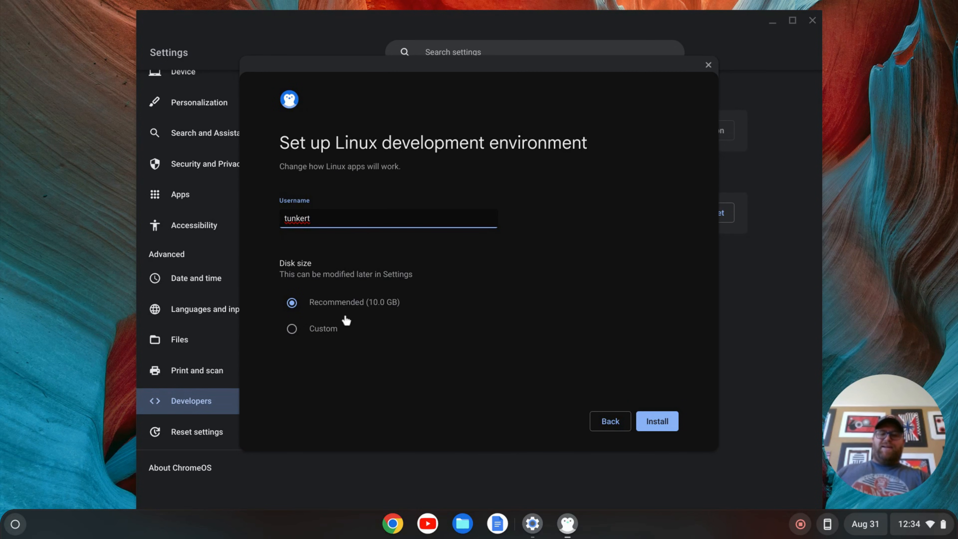
{"action": "mouse_move", "coordinate": [396, 334]}
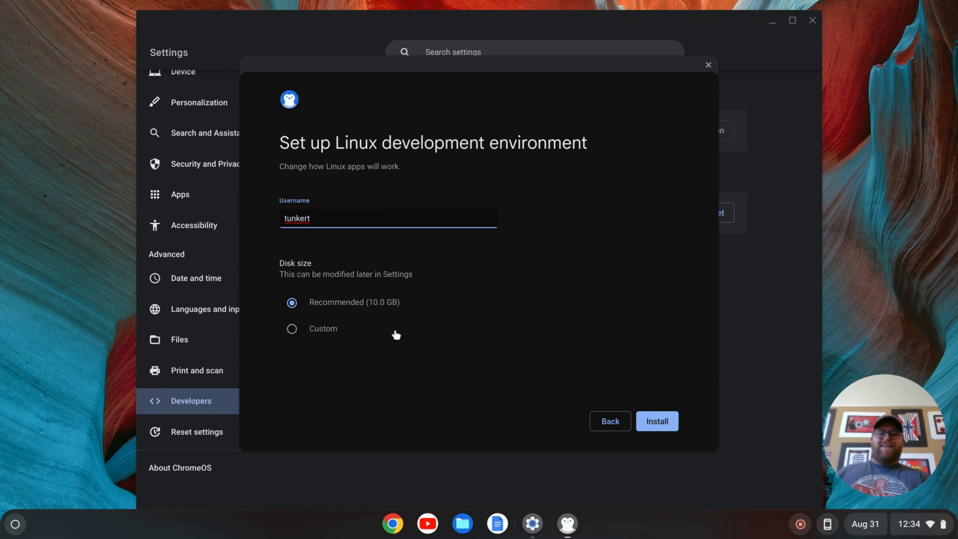
{"action": "left_click", "coordinate": [657, 420]}
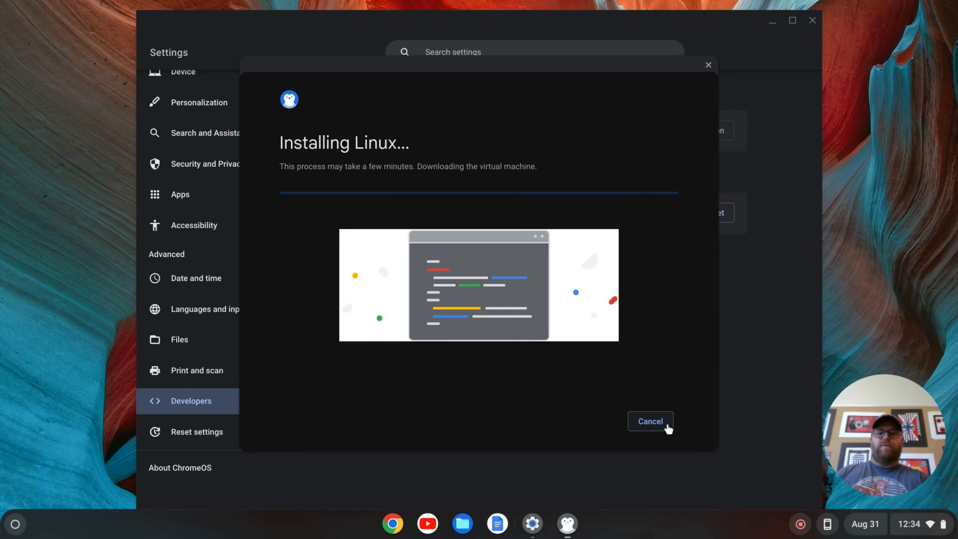
{"action": "mouse_move", "coordinate": [945, 276]}
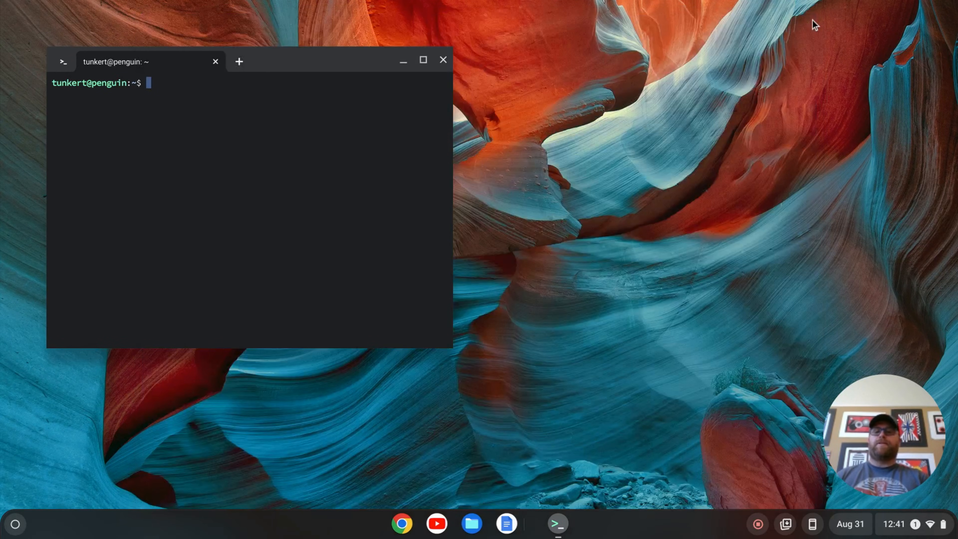
Maximize Terminal, run 'sudo apt update && sudo apt upgrade -y', then clear the screen
{"action": "left_click", "coordinate": [422, 60]}
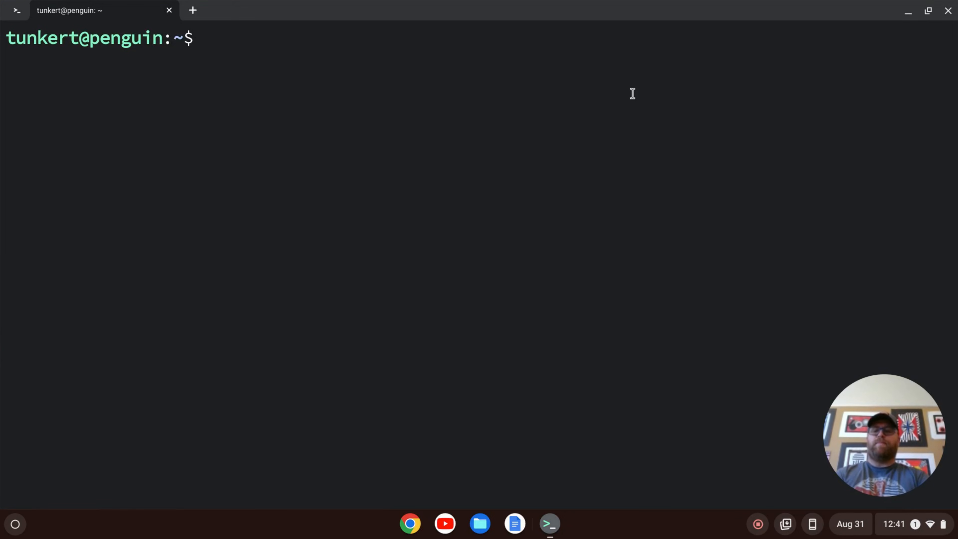
{"action": "type", "text": "sudo apt update"}
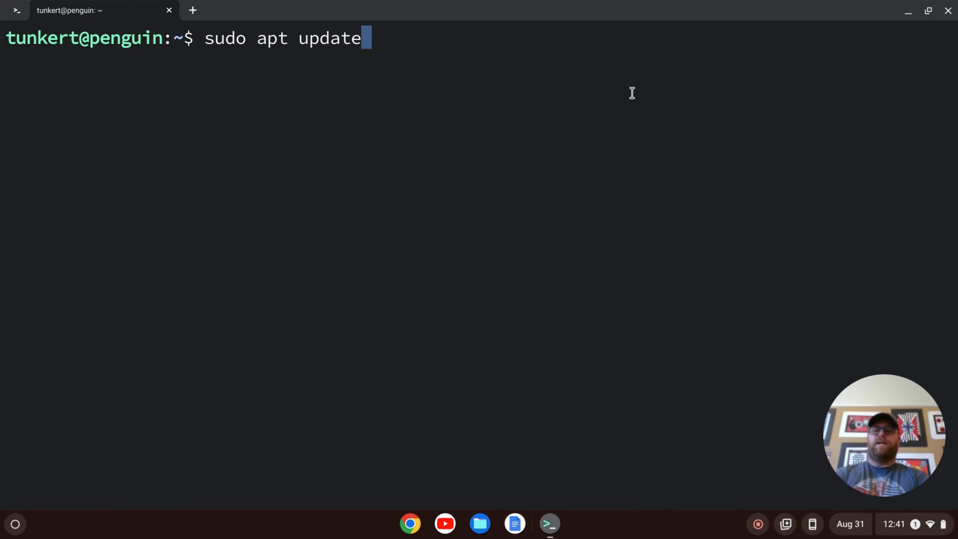
{"action": "type", "text": "&&"}
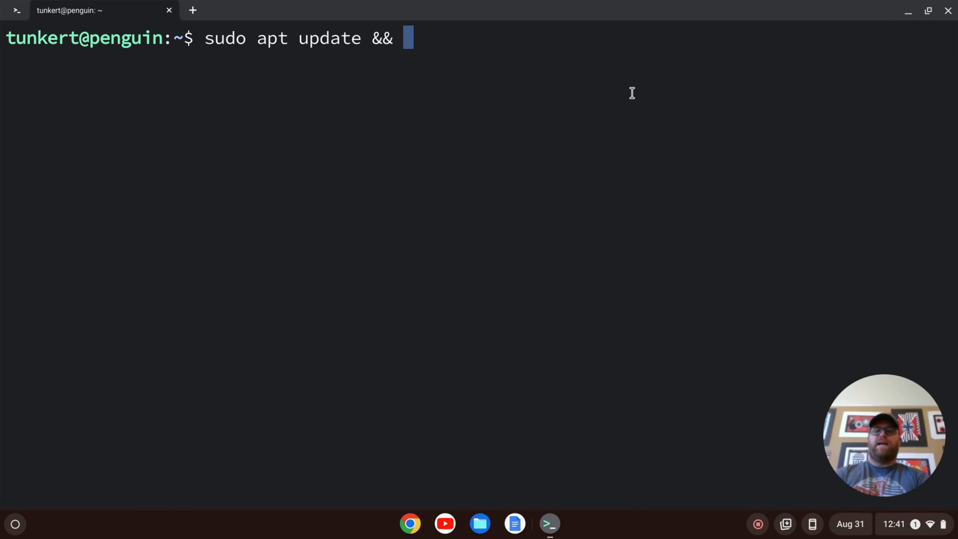
{"action": "type", "text": "sudo apt up"}
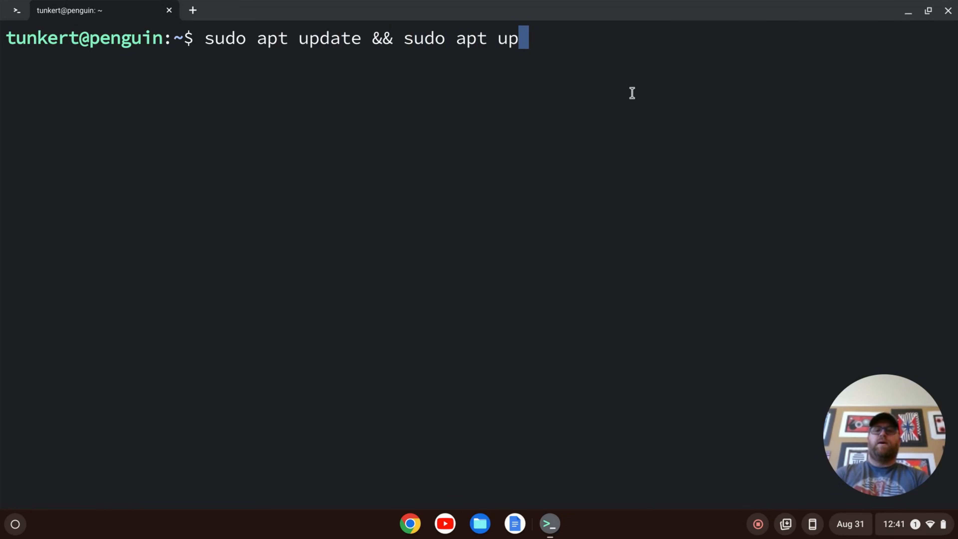
{"action": "type", "text": "grade -y"}
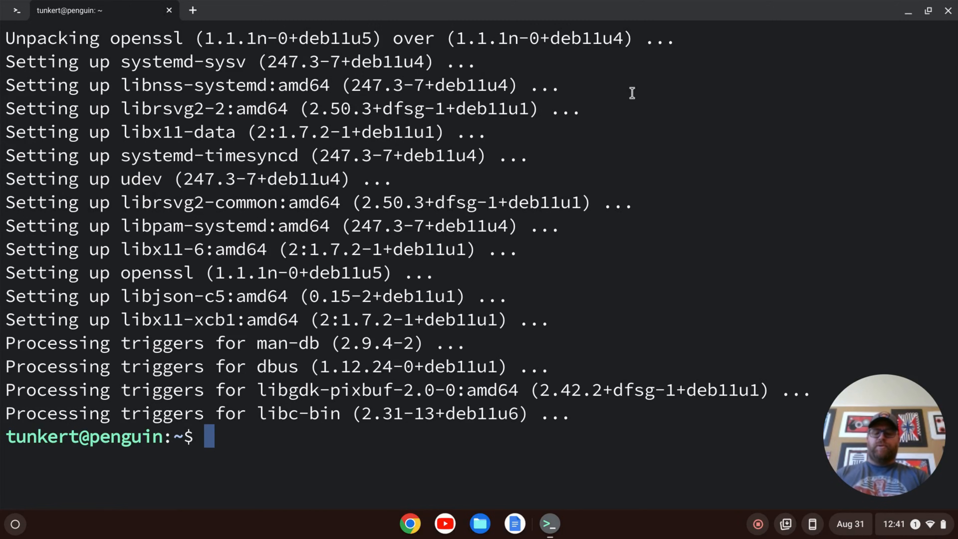
{"action": "type", "text": "clear"}
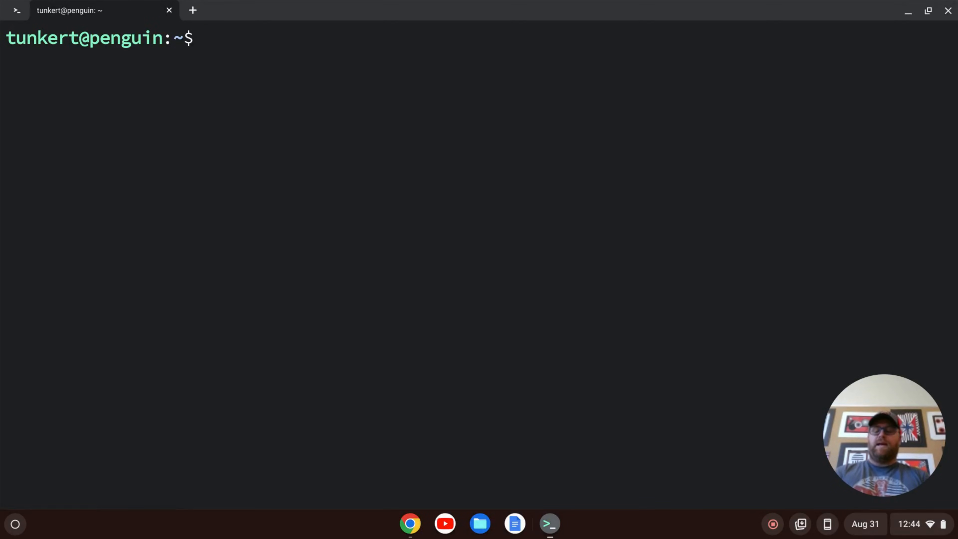
Copy the Nodesource GPG key import commands from the distributions README in Chrome
{"action": "left_click", "coordinate": [409, 523]}
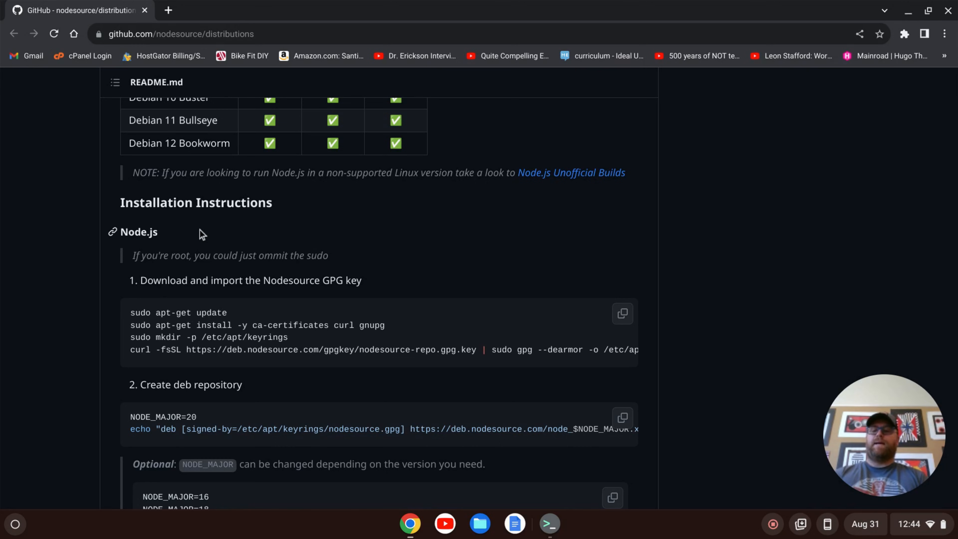
{"action": "mouse_move", "coordinate": [195, 325]}
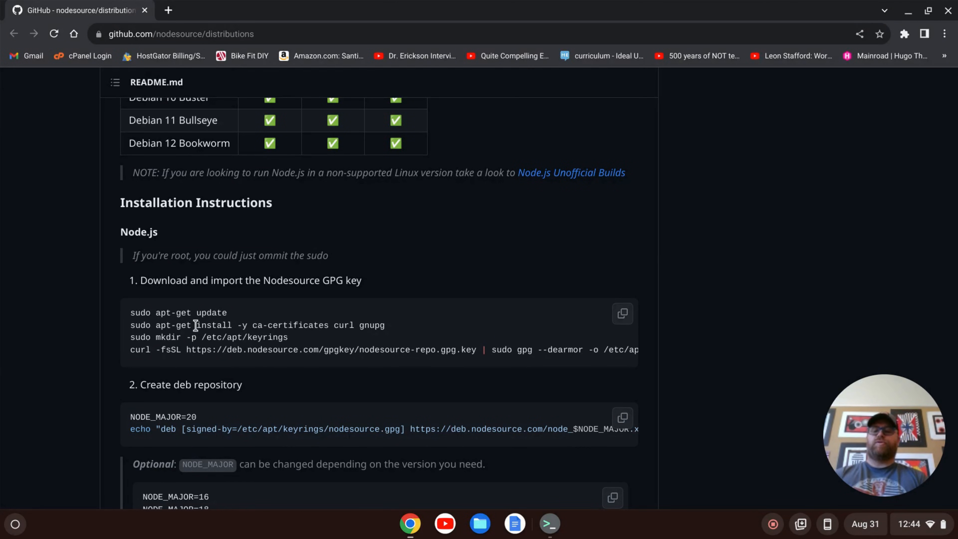
{"action": "left_click", "coordinate": [623, 313]}
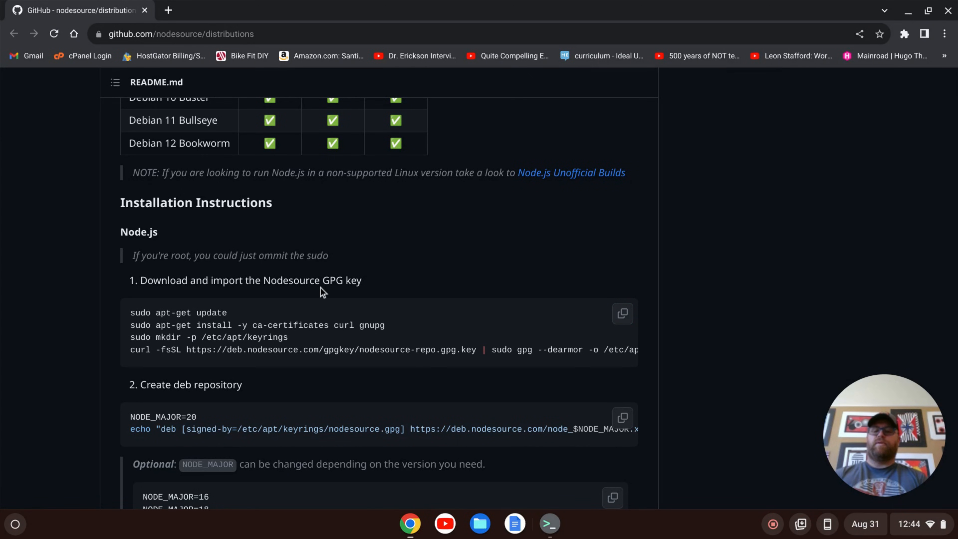
Paste and run the GPG key import commands in the Terminal
{"action": "left_click", "coordinate": [550, 523]}
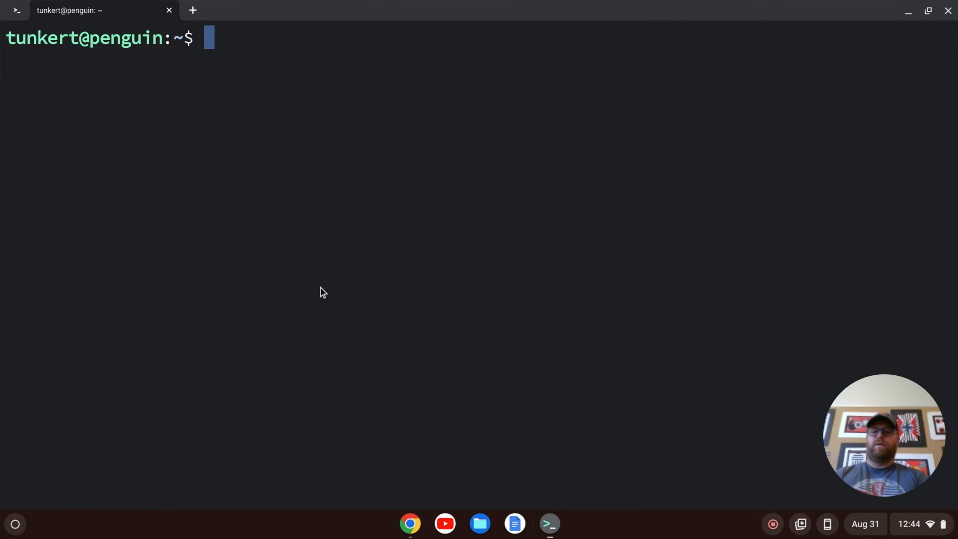
{"action": "type", "text": "sudo apt-get update"}
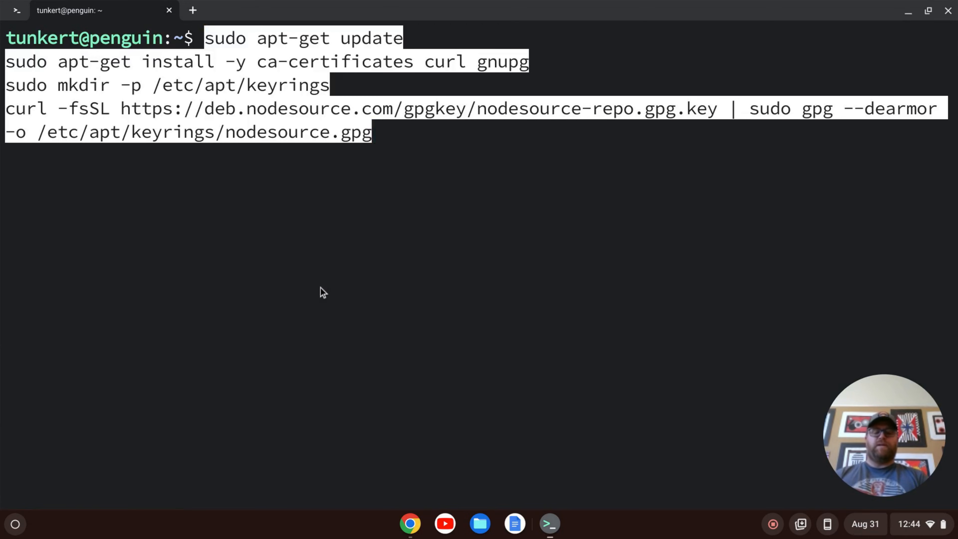
{"action": "key", "text": "Return"}
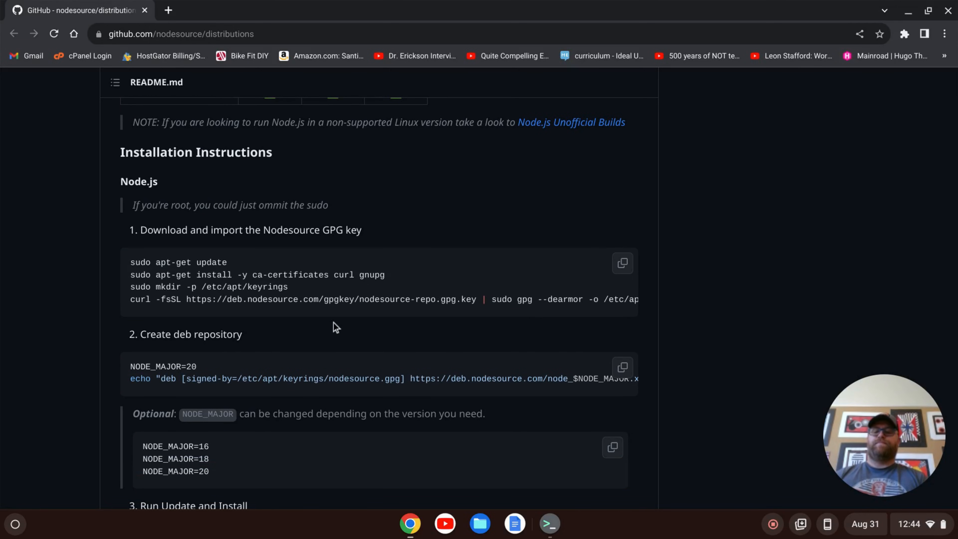
Copy the deb repository block and the apt-get update and nodejs install block from the README
{"action": "left_click", "coordinate": [622, 367]}
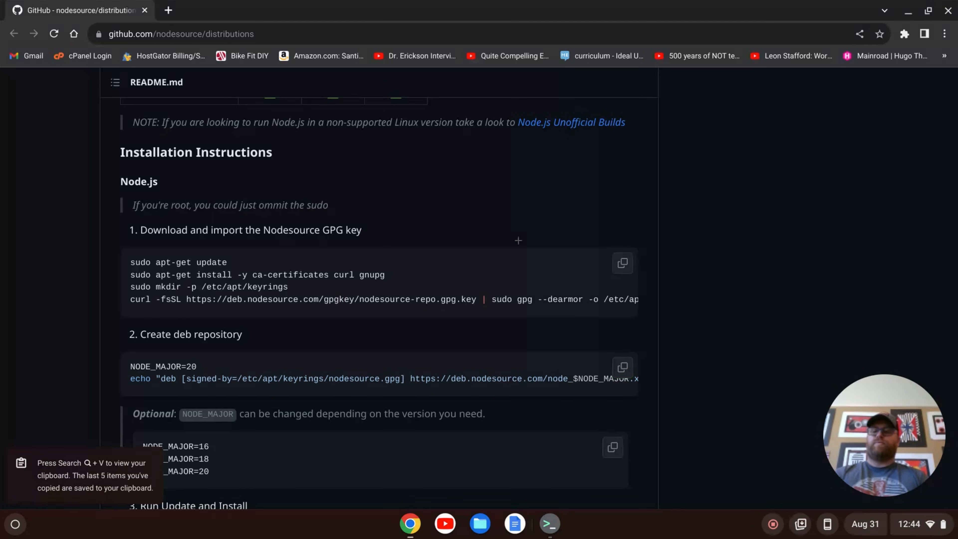
{"action": "scroll", "scroll_direction": "down", "scroll_amount": 3}
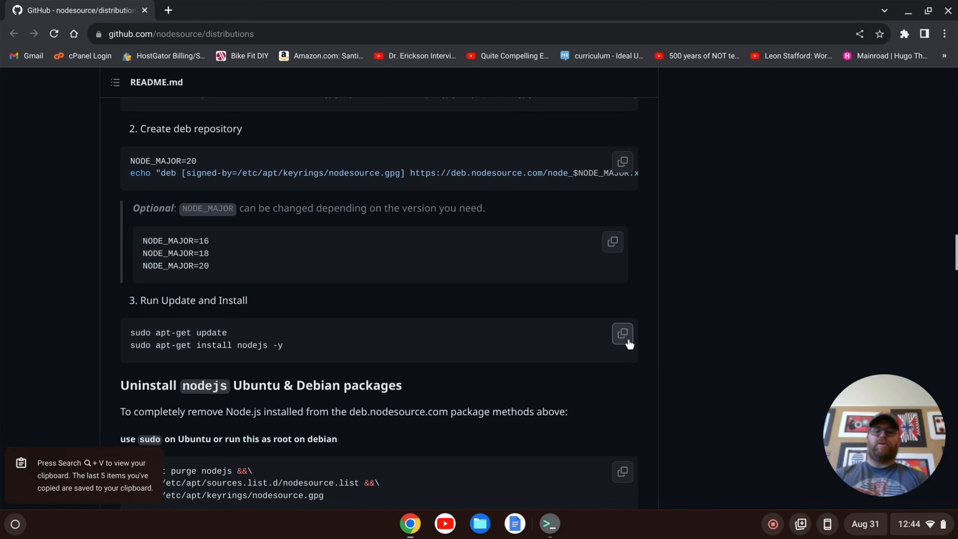
{"action": "left_click", "coordinate": [623, 333]}
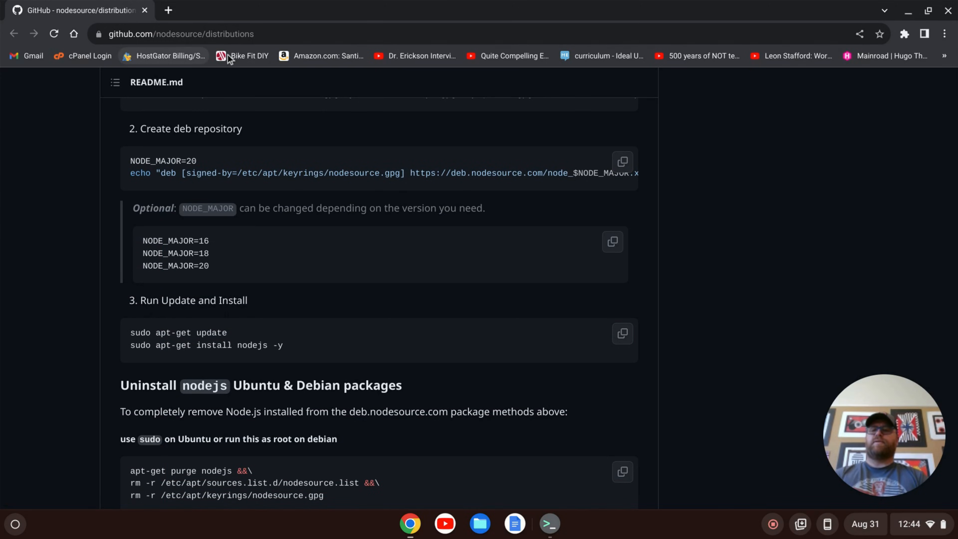
{"action": "mouse_move", "coordinate": [652, 185]}
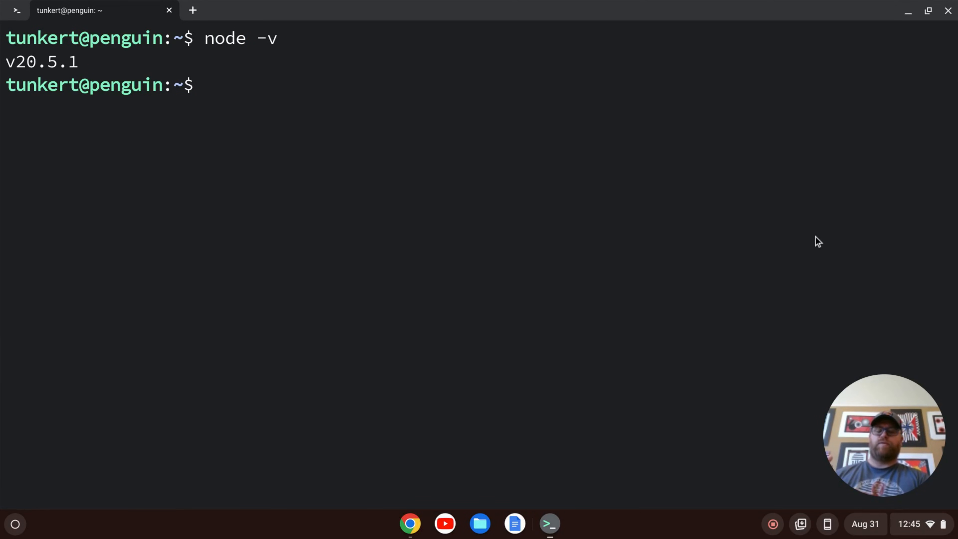
Enter 'npm -v' after node -v reports v20.5.1
{"action": "type", "text": "n"}
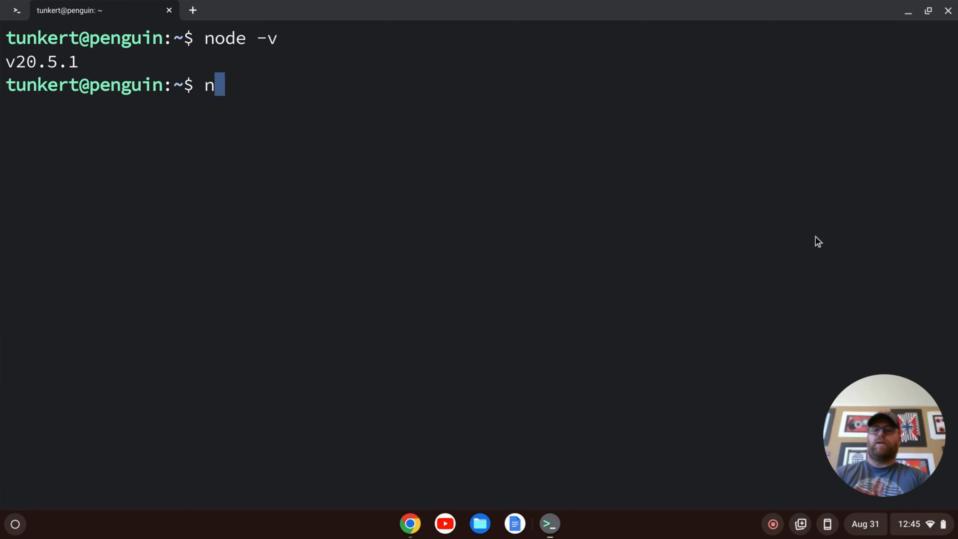
{"action": "type", "text": "pm -v"}
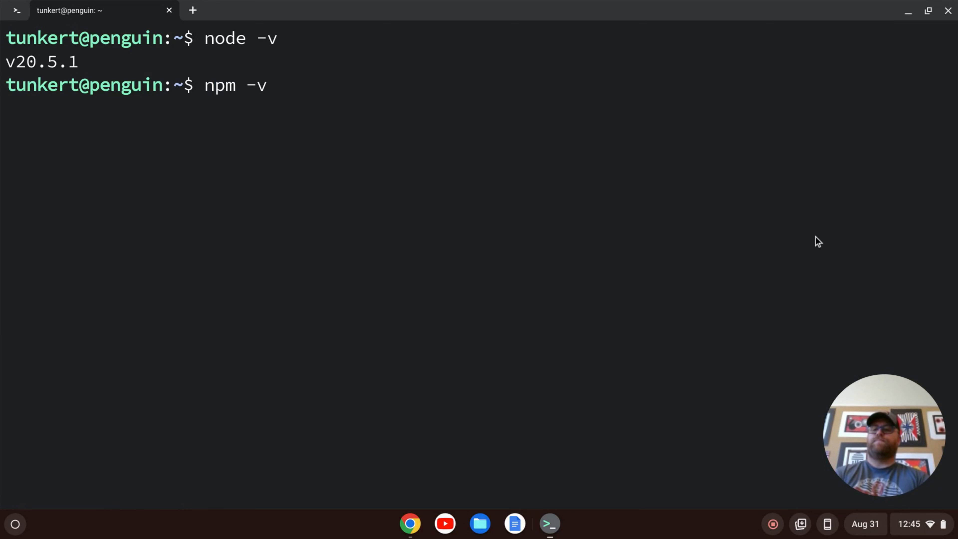